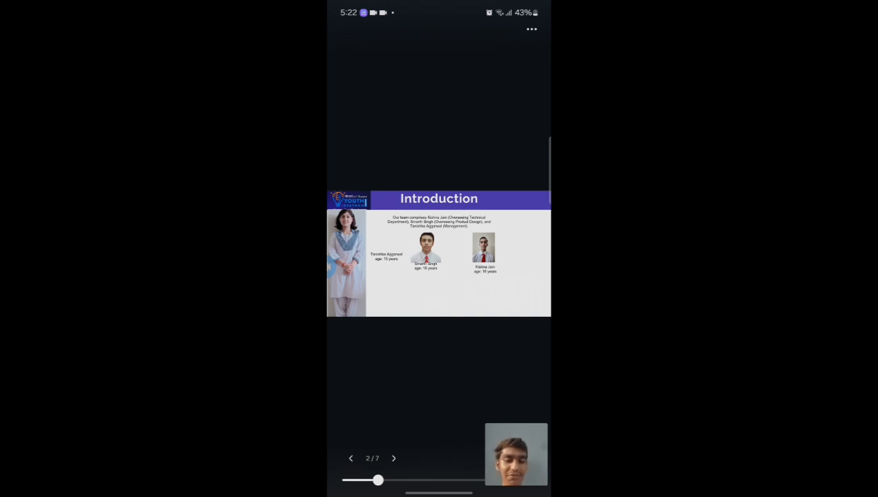
- Advance from the Introduction slide to slide 3 of 7, 'The Problem'
{"action": "left_click", "coordinate": [394, 458]}
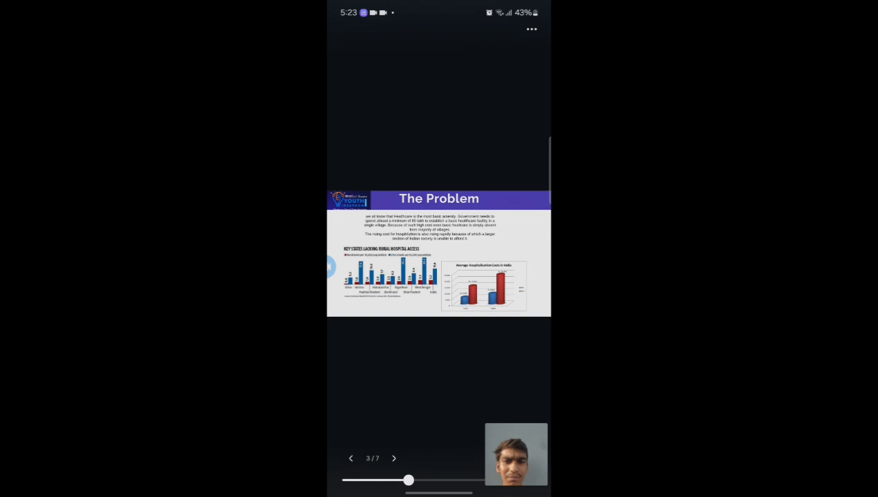
- Advance to slide 4 of 7, 'The SOLUTION: Medimate' with its key features list
{"action": "left_click", "coordinate": [394, 459]}
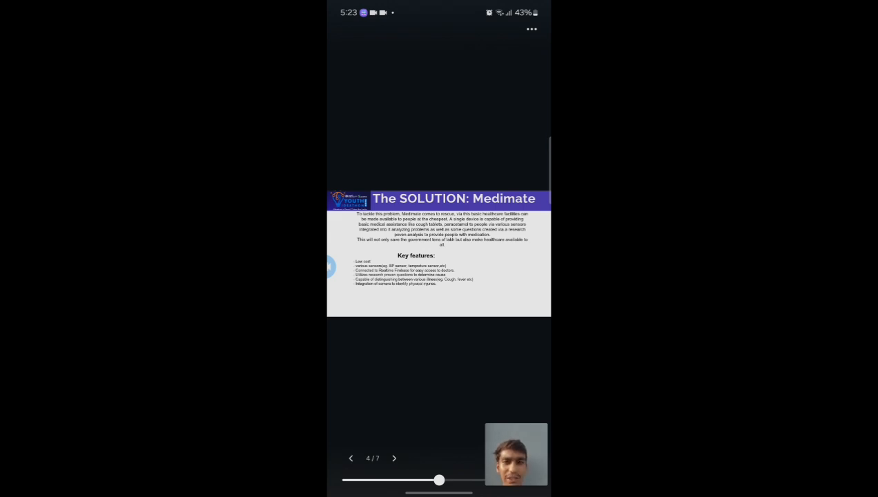
- Page through Progress So Far and Implementation Plan to the final Thank You slide, 7 of 7
{"action": "left_click", "coordinate": [394, 458]}
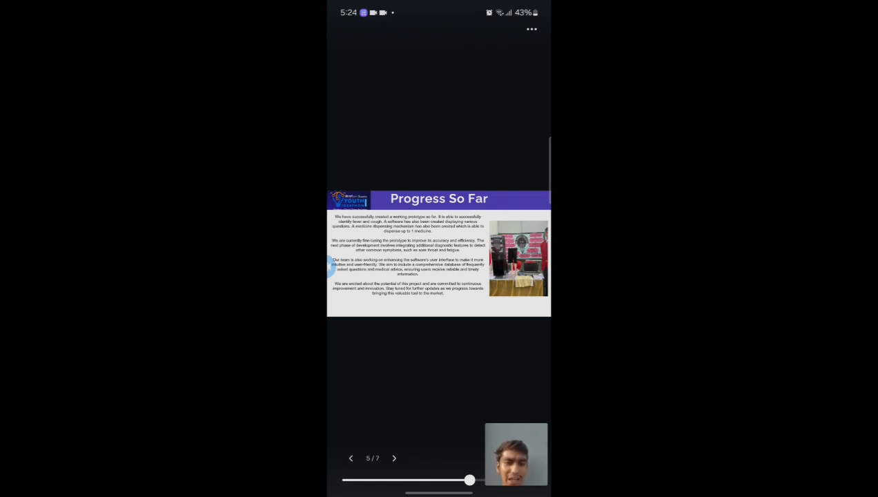
{"action": "left_click", "coordinate": [395, 458]}
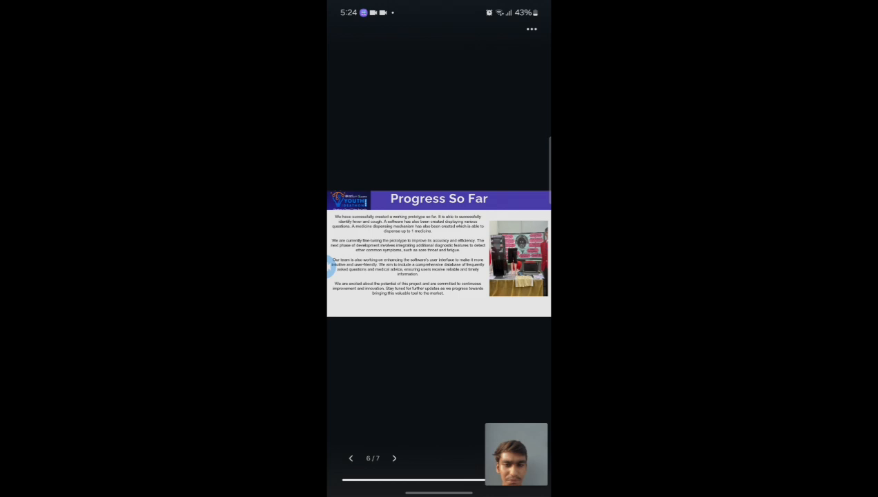
{"action": "left_click", "coordinate": [395, 458]}
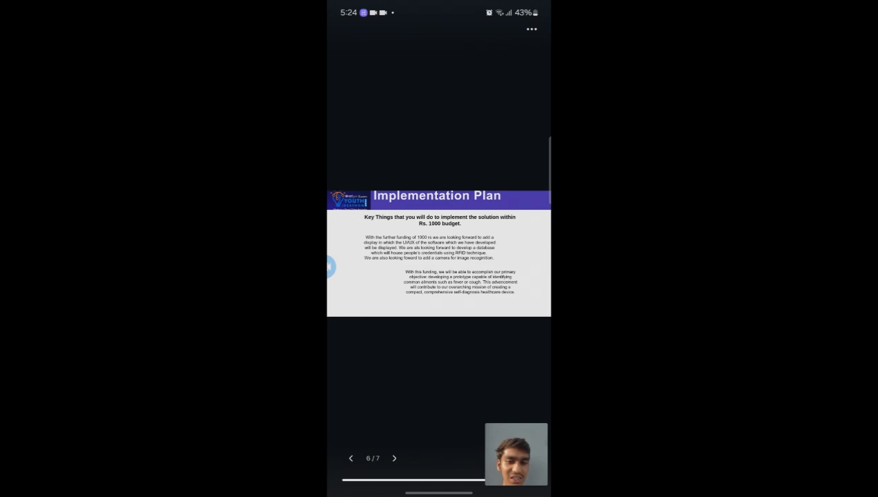
{"action": "left_click", "coordinate": [394, 458]}
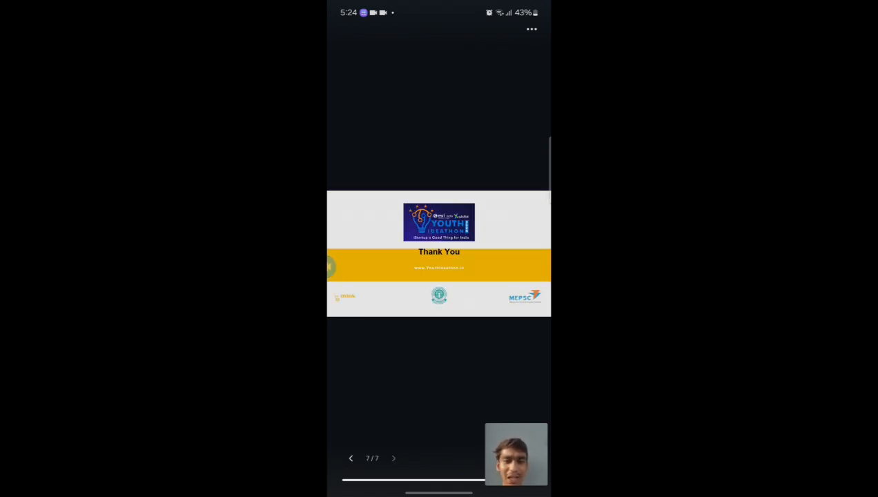